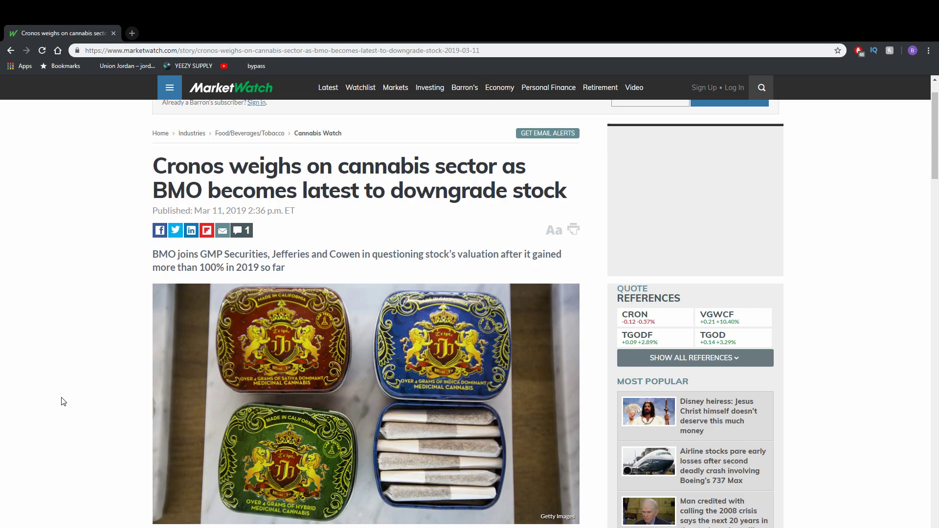
# - Open tradingview.com in a new tab and search the ticker CRON
pyautogui.scroll(-3)
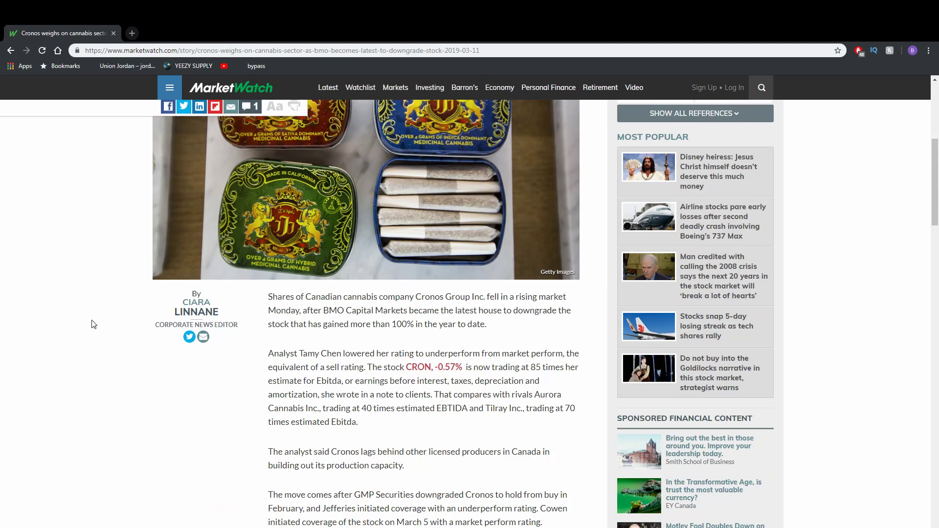
pyautogui.scroll(-3)
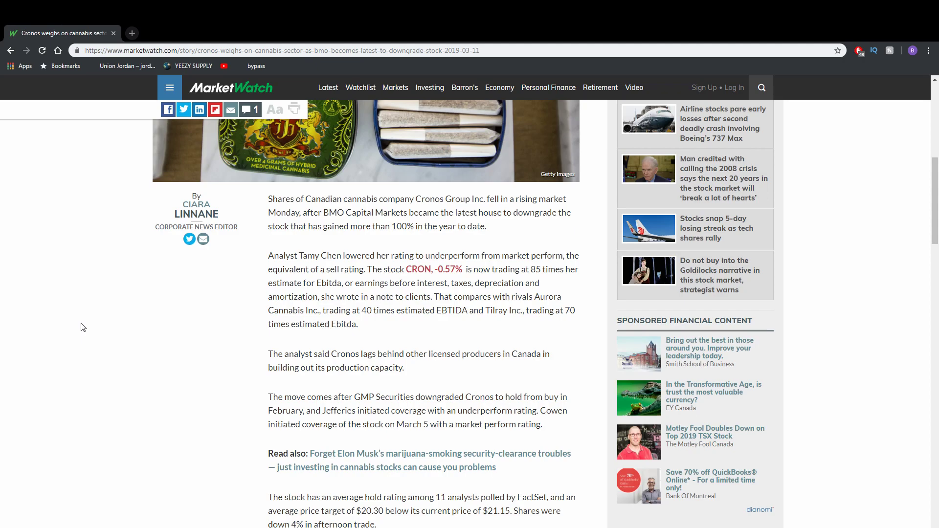
pyautogui.moveTo(487, 322)
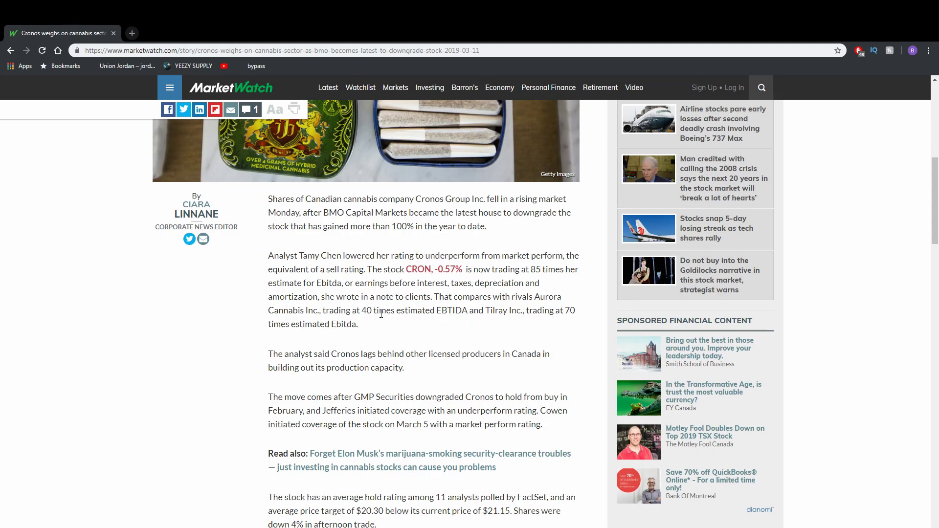
pyautogui.moveTo(500, 323)
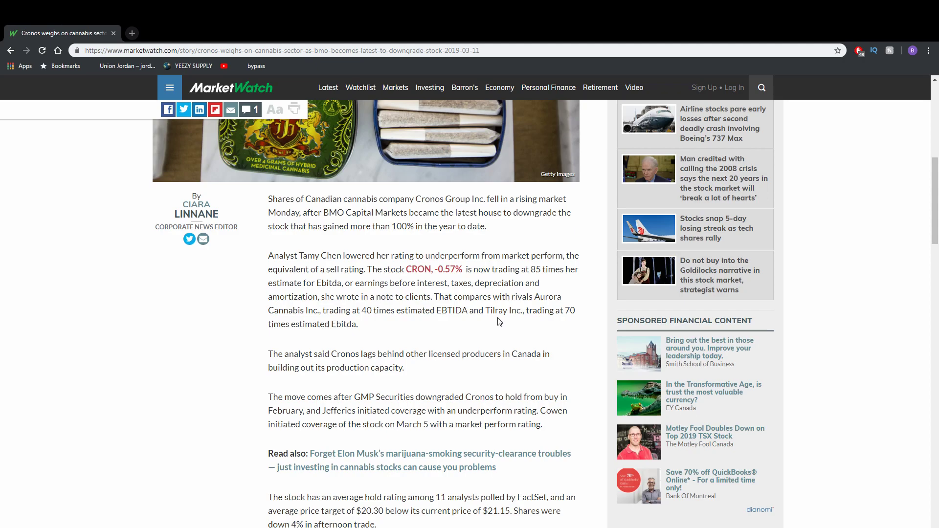
pyautogui.moveTo(483, 323)
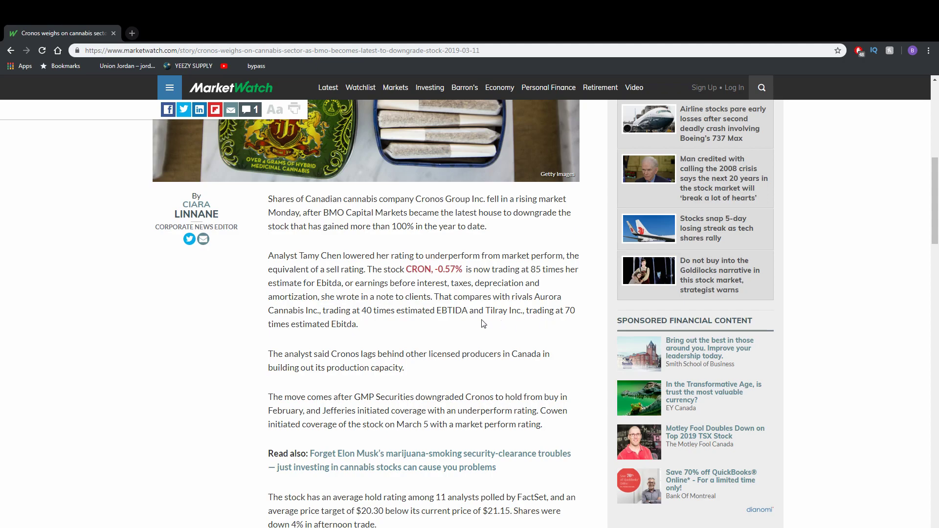
pyautogui.scroll(-3)
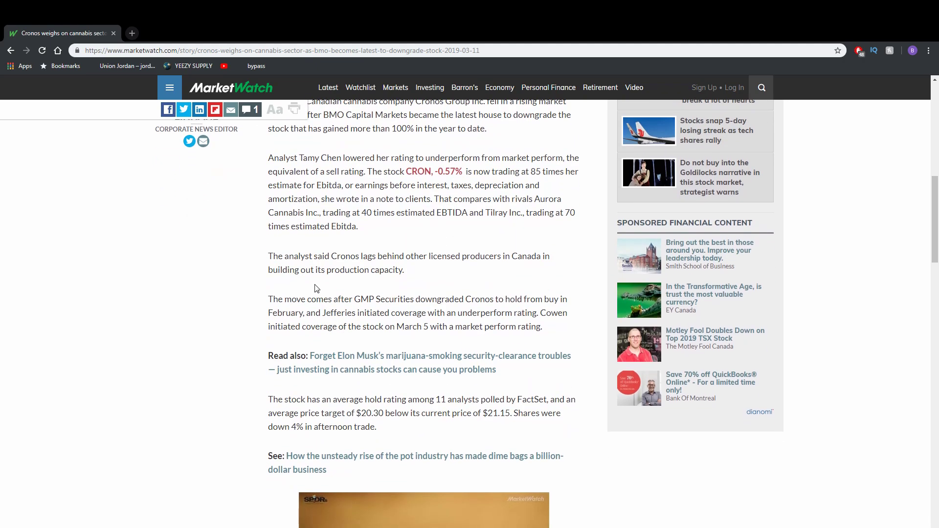
pyautogui.scroll(-3)
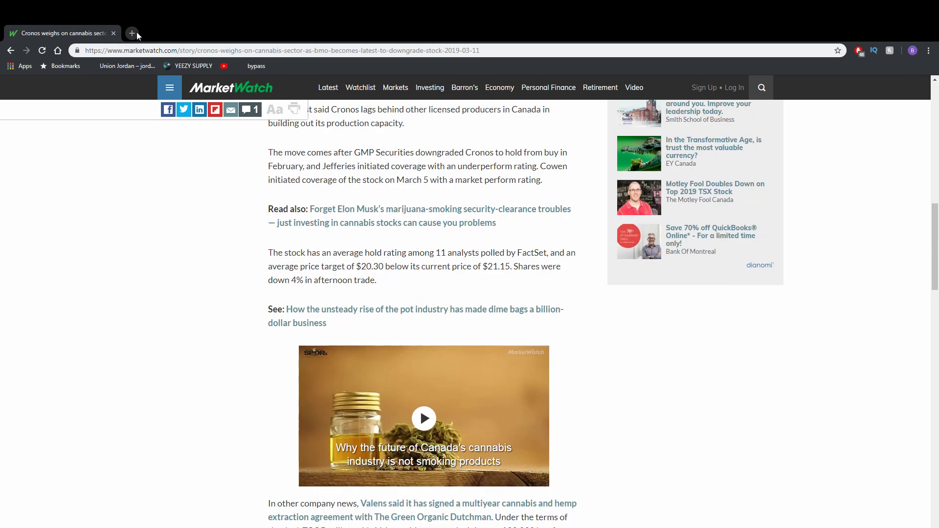
pyautogui.write('tradig')
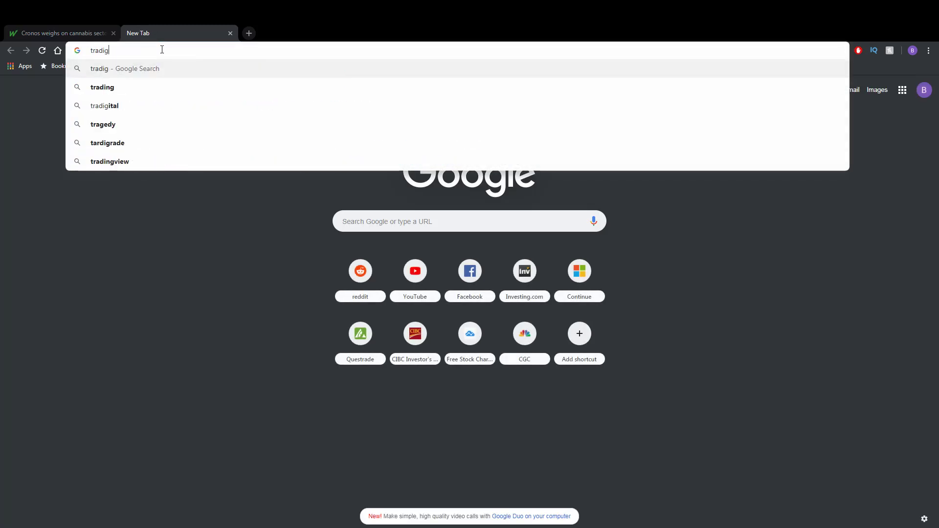
pyautogui.click(109, 160)
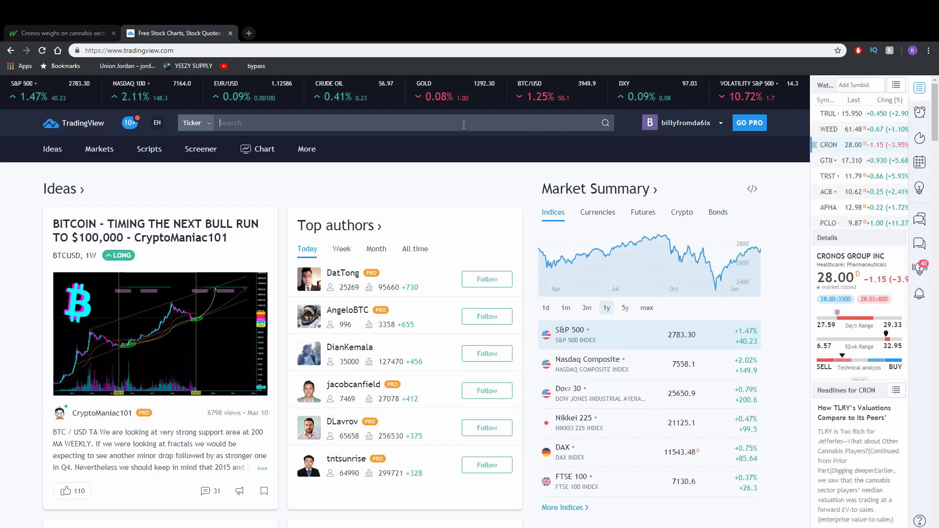
pyautogui.write('CRON')
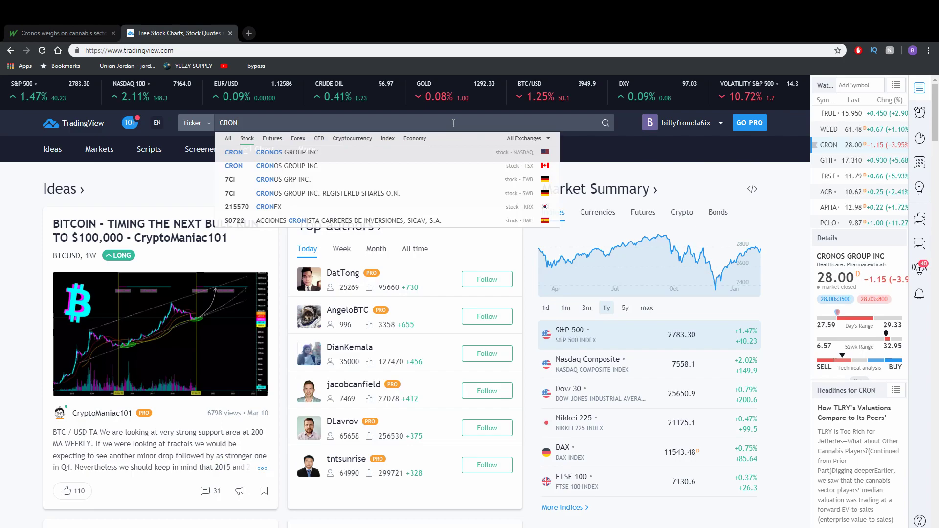
pyautogui.moveTo(381, 165)
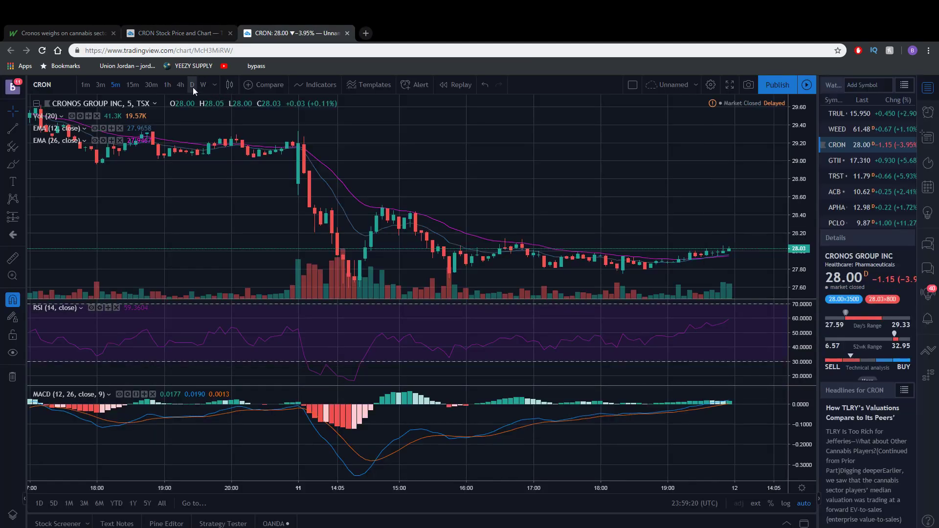
# - Switch the CRONOS GROUP INC TSX chart to the D (daily) timeframe
pyautogui.click(192, 84)
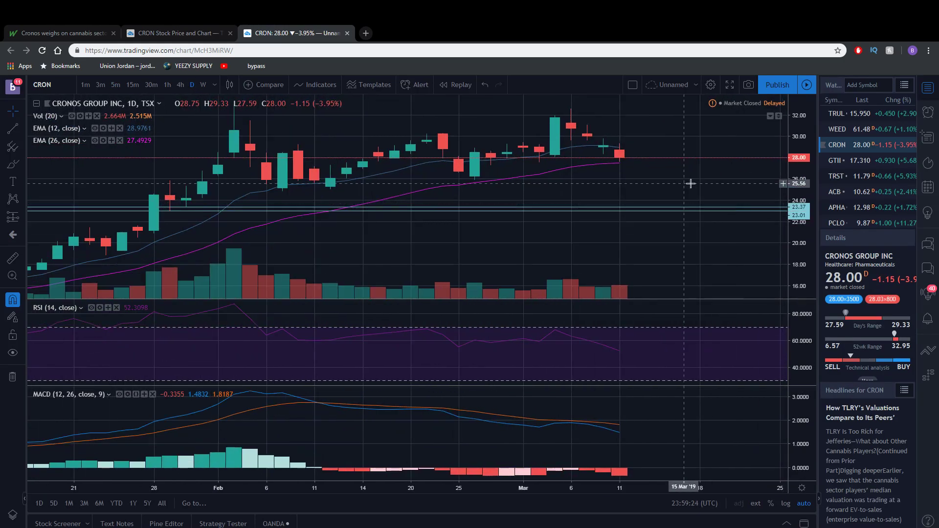
pyautogui.moveTo(671, 179)
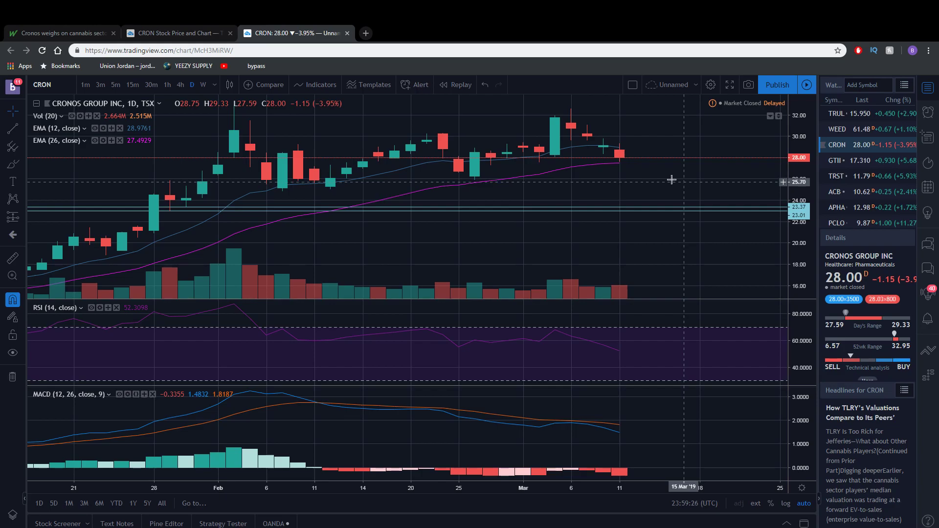
pyautogui.moveTo(698, 177)
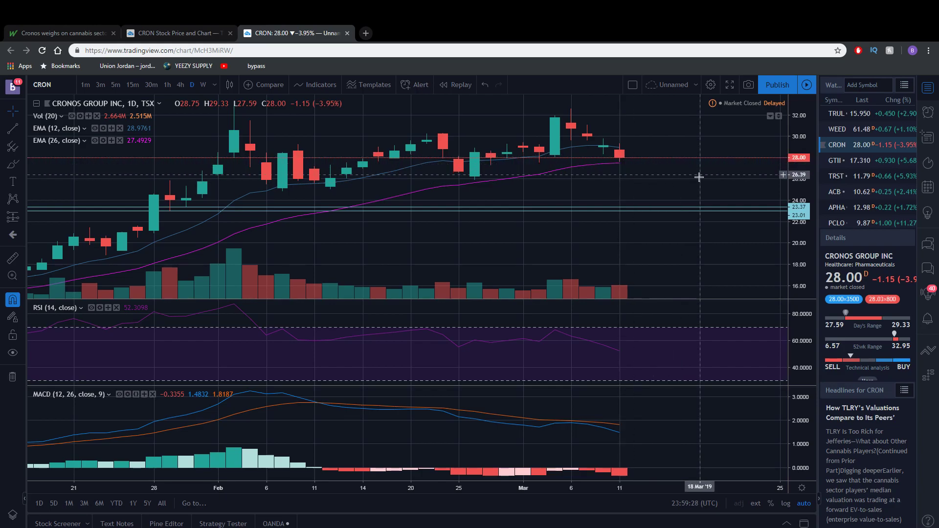
pyautogui.moveTo(638, 196)
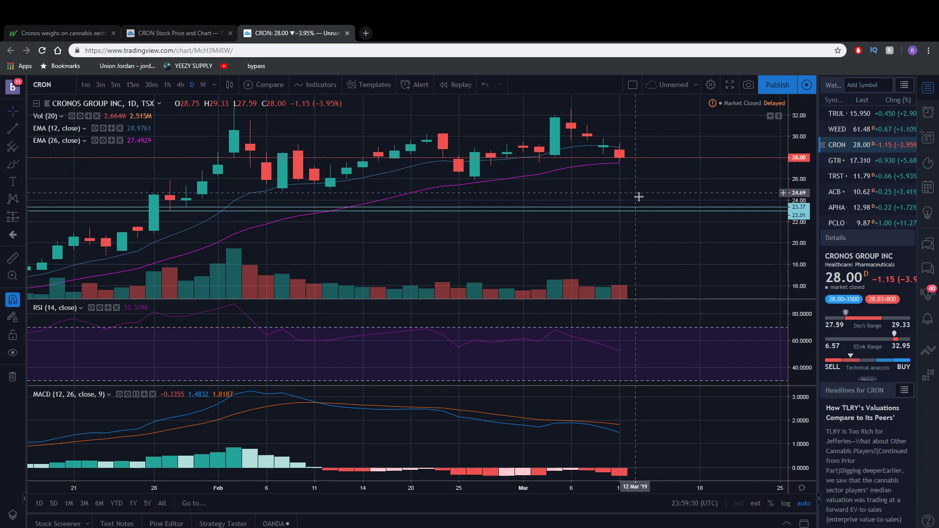
pyautogui.moveTo(622, 352)
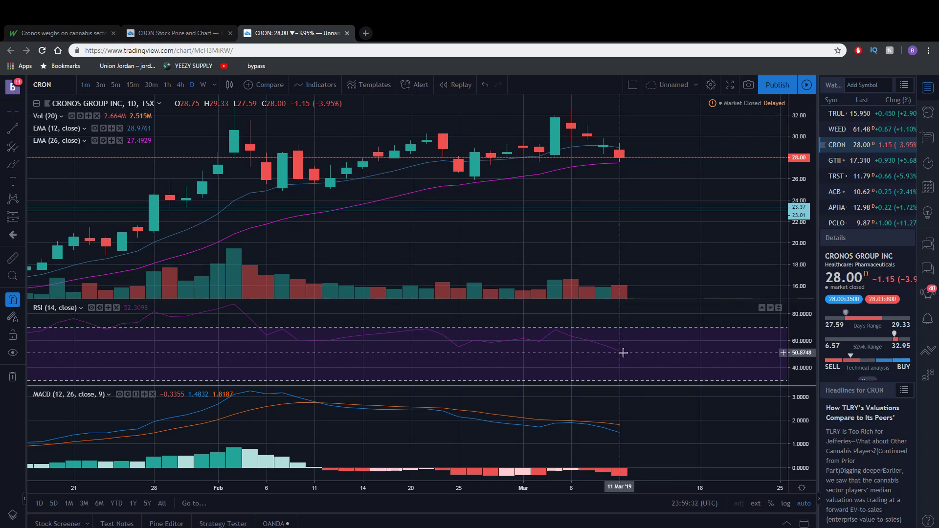
pyautogui.moveTo(620, 352)
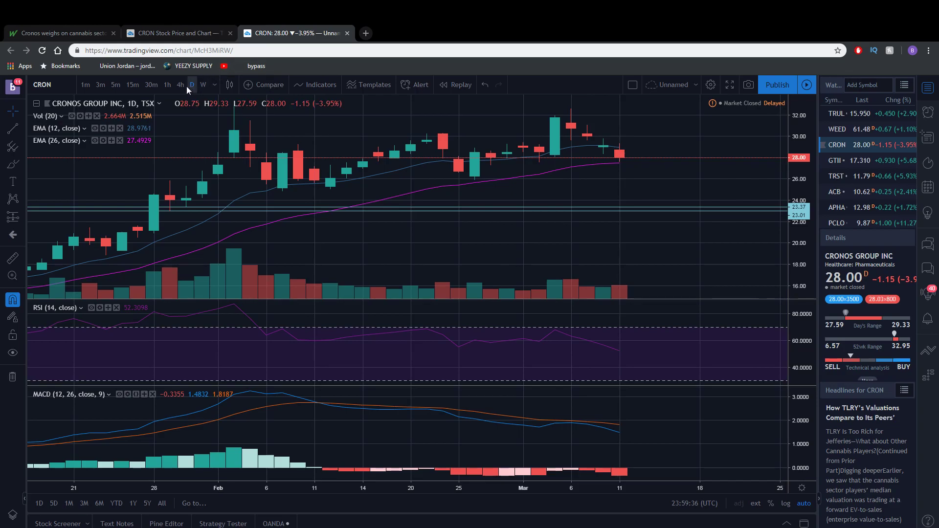
# - Switch the CRON chart from daily to the 1h (60-minute) timeframe
pyautogui.click(167, 84)
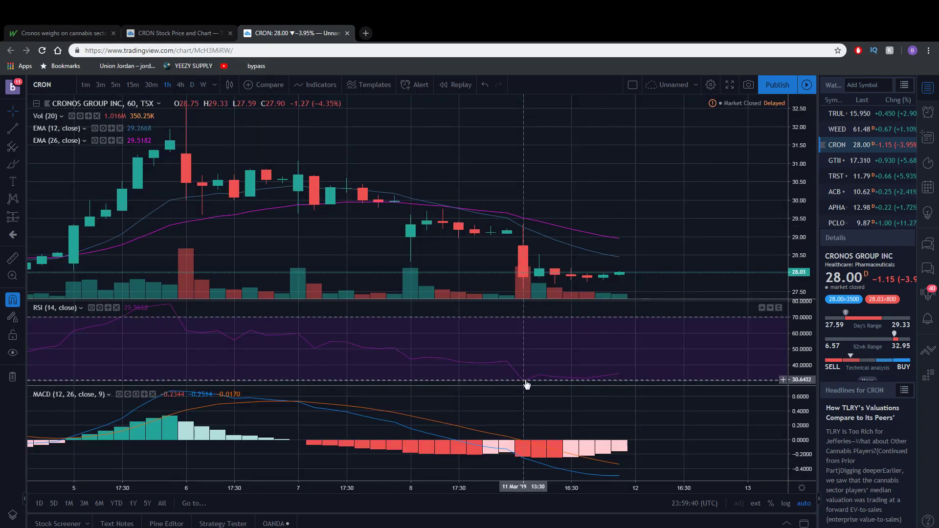
pyautogui.moveTo(585, 302)
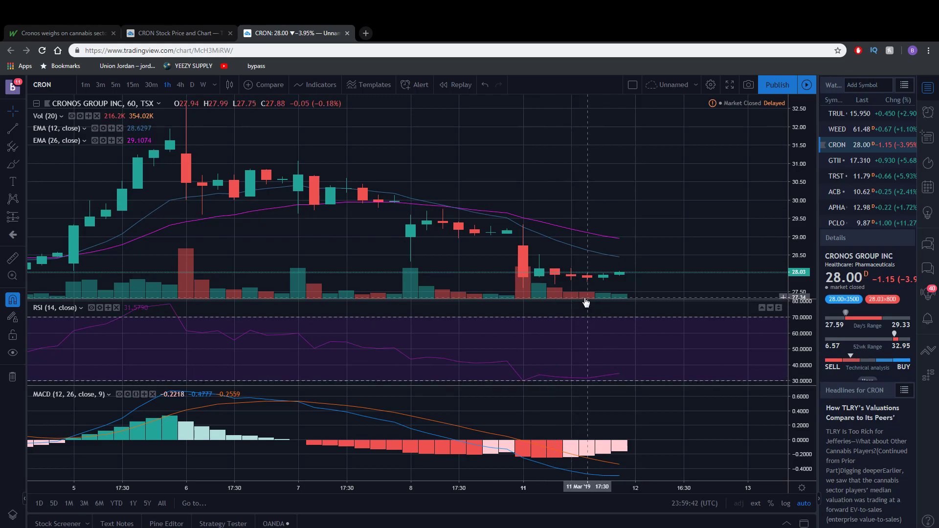
pyautogui.moveTo(629, 275)
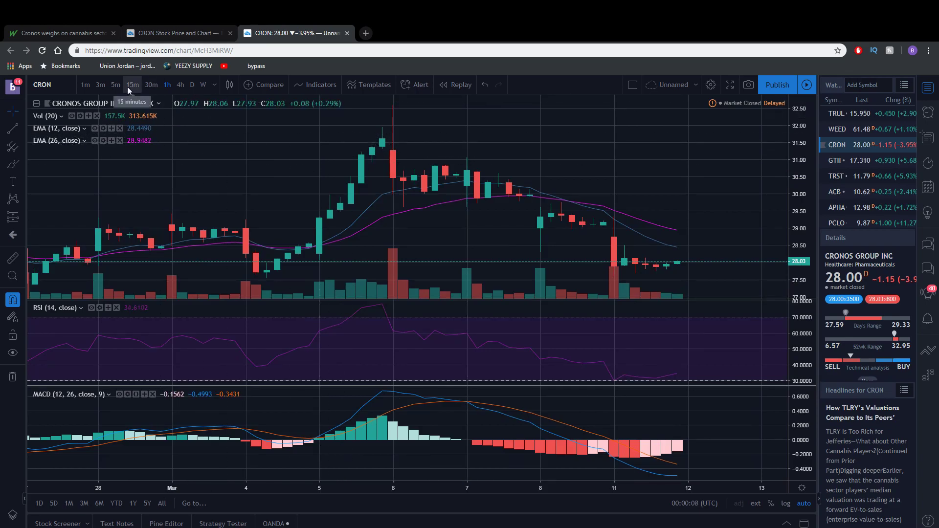
pyautogui.click(116, 84)
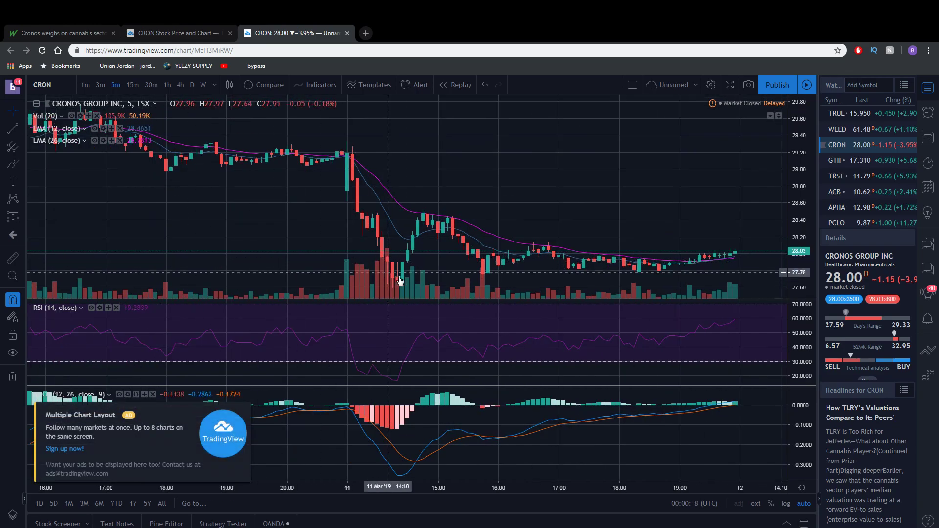
pyautogui.moveTo(402, 277)
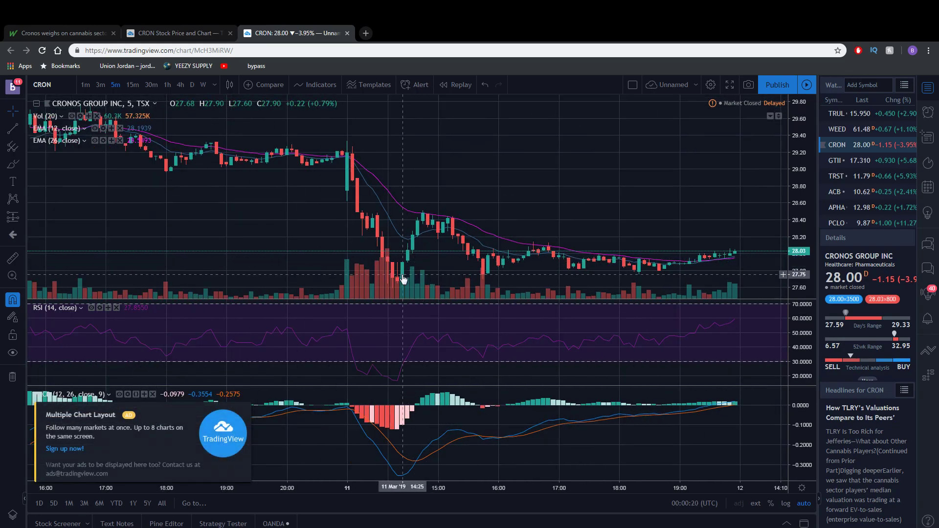
pyautogui.moveTo(390, 280)
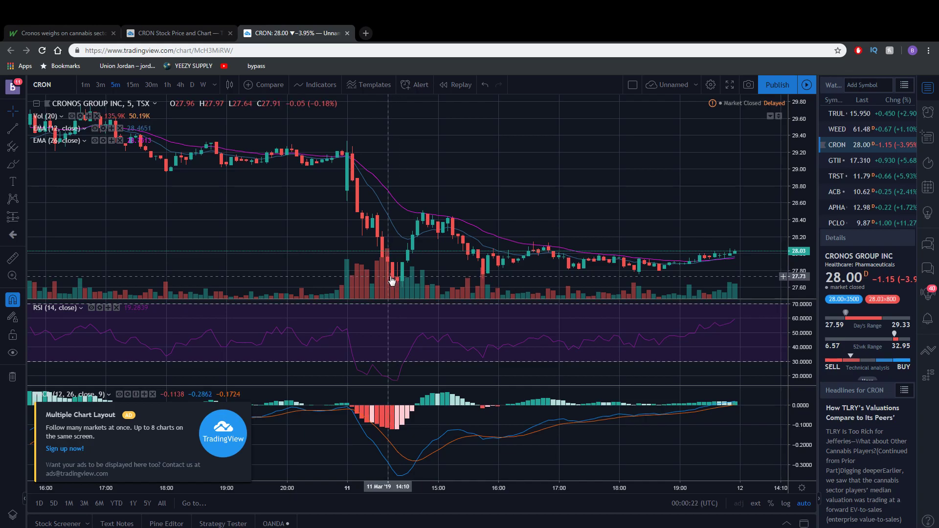
pyautogui.moveTo(392, 278)
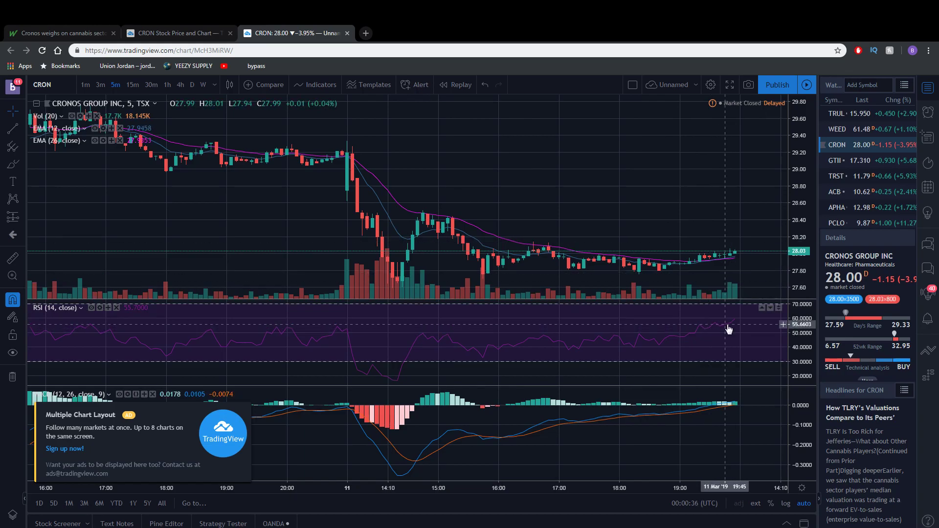
pyautogui.moveTo(733, 323)
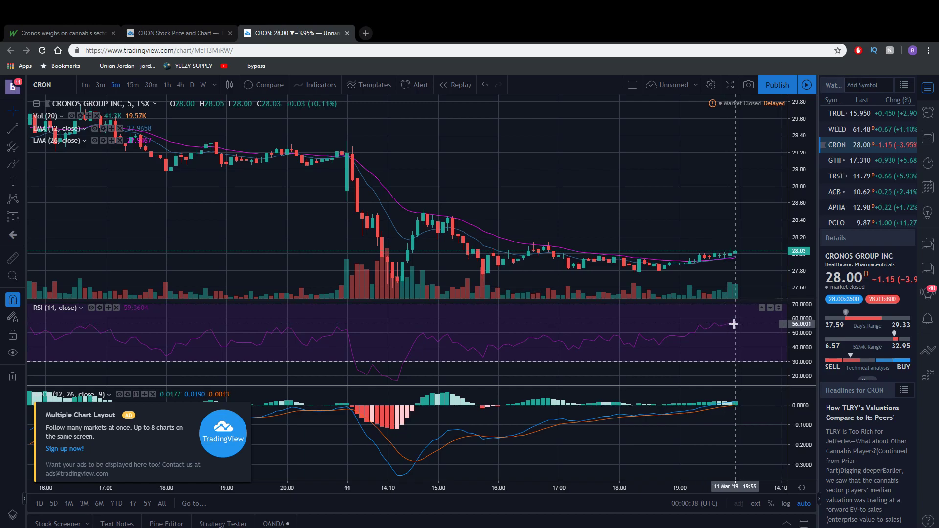
pyautogui.moveTo(407, 351)
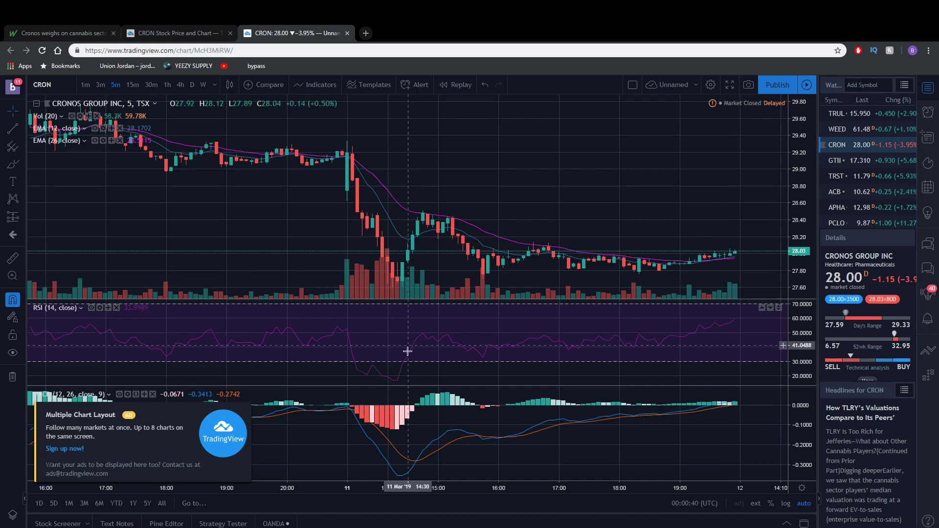
pyautogui.moveTo(396, 386)
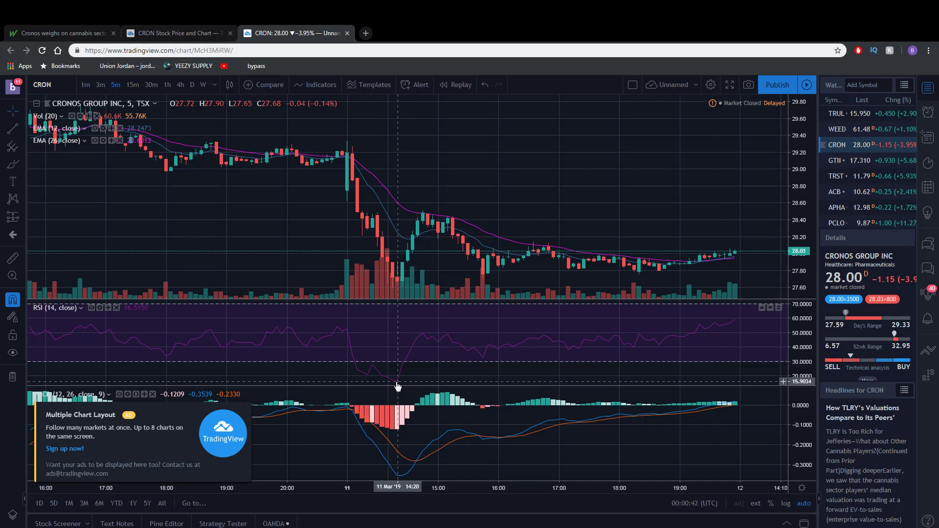
pyautogui.moveTo(411, 374)
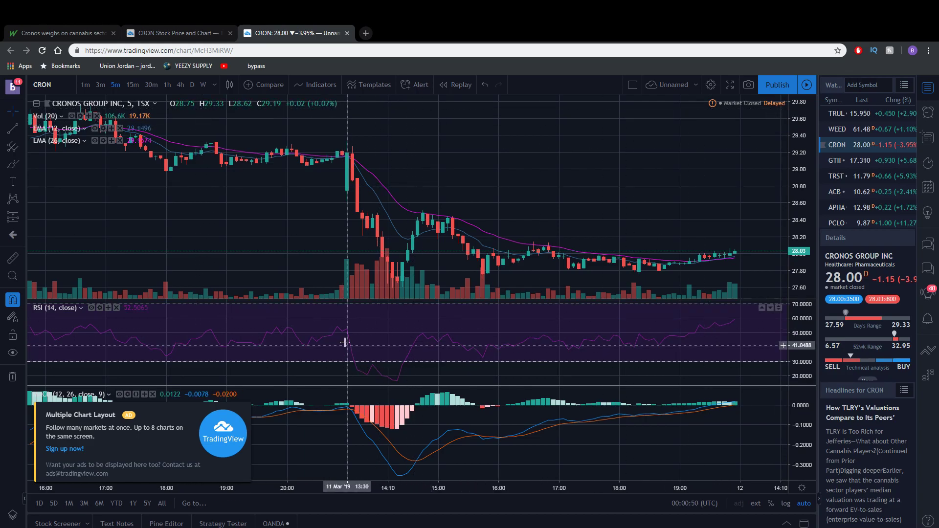
pyautogui.moveTo(384, 357)
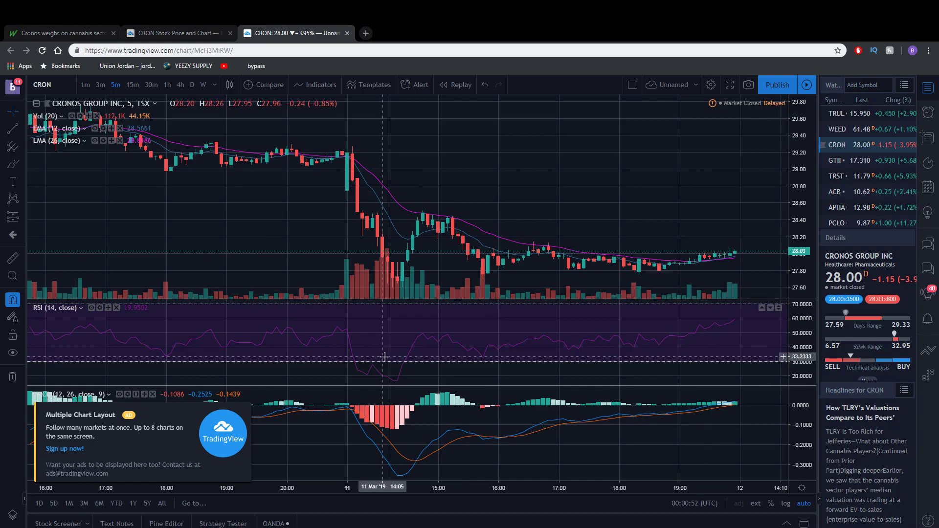
pyautogui.moveTo(374, 255)
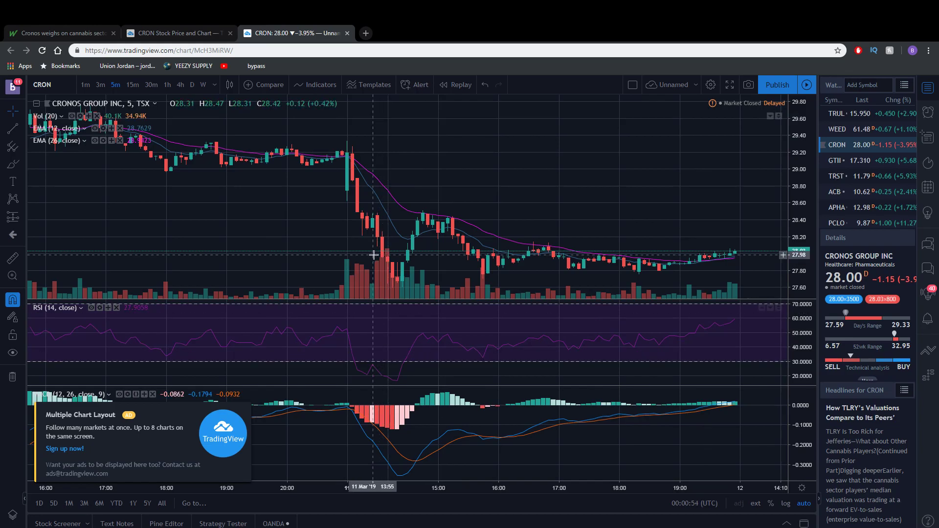
pyautogui.moveTo(419, 353)
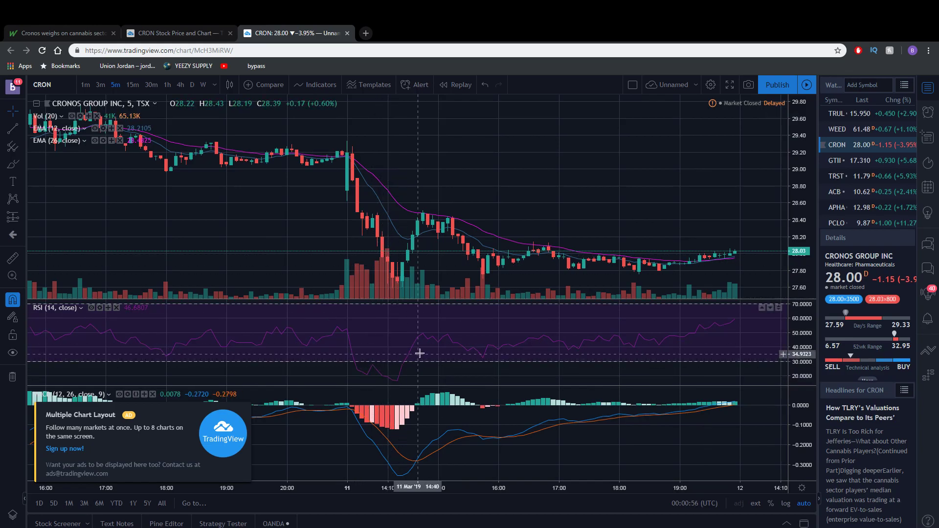
pyautogui.moveTo(422, 337)
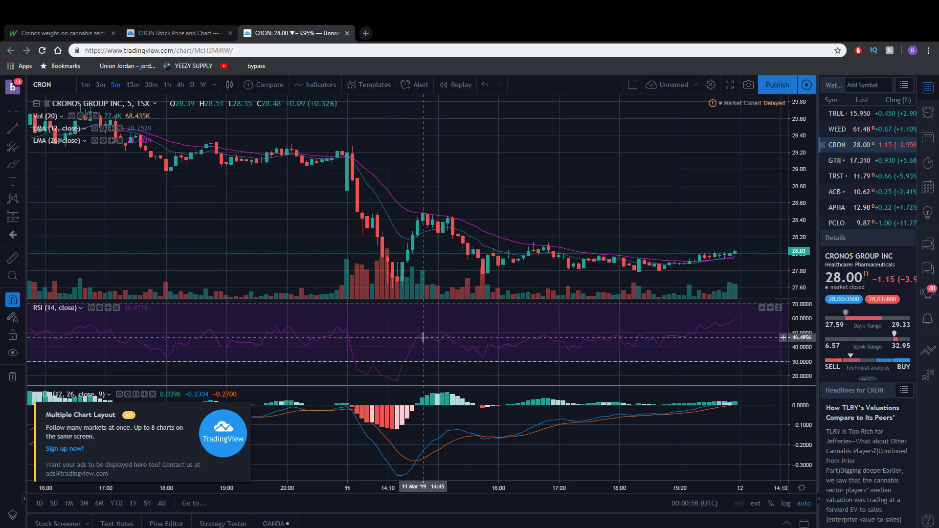
pyautogui.moveTo(397, 286)
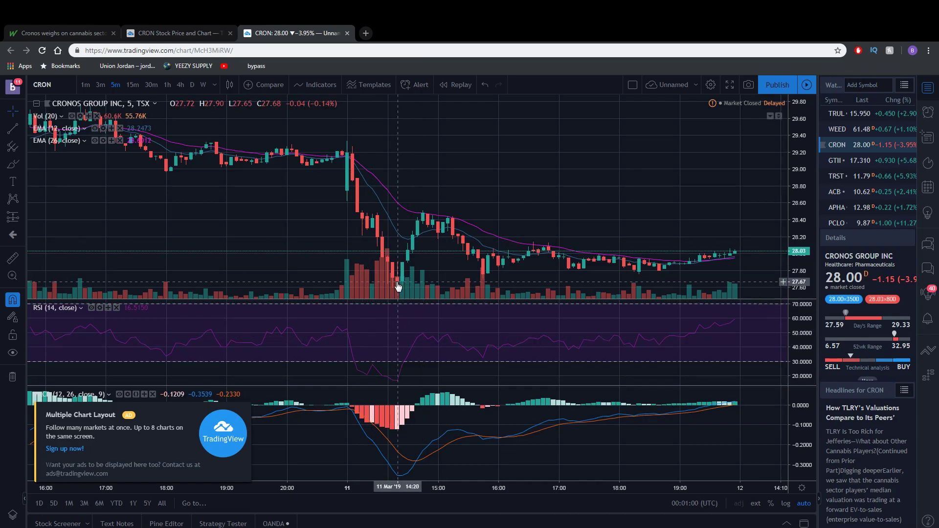
pyautogui.moveTo(389, 288)
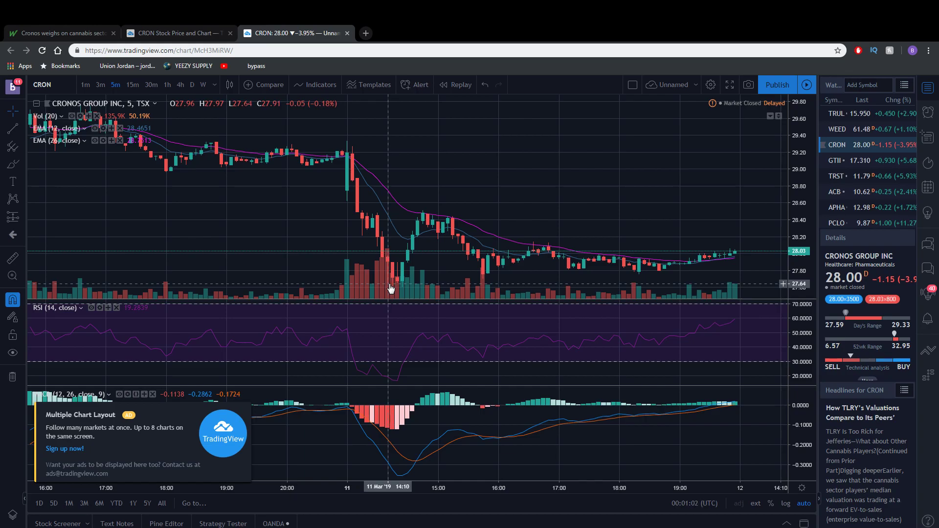
pyautogui.moveTo(424, 220)
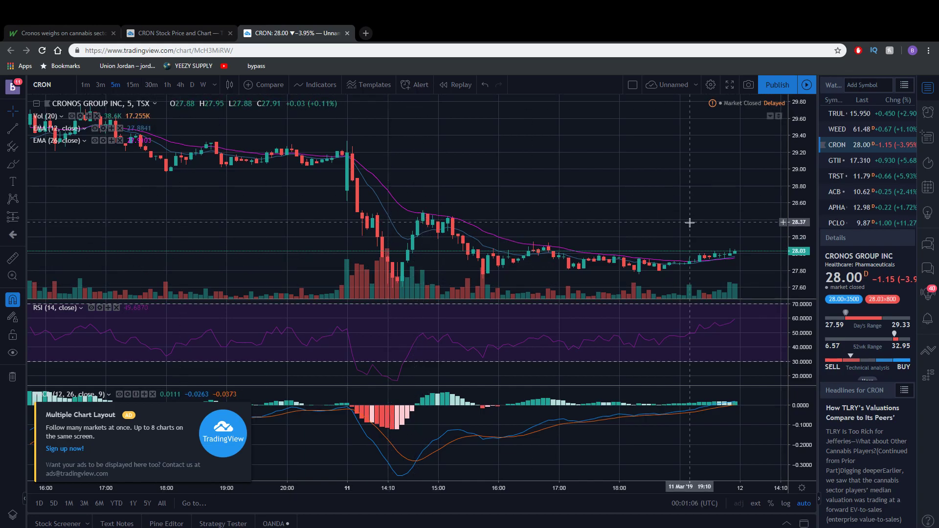
# - Return the CRON chart to the 1h timeframe, spanning late February to March 11
pyautogui.click(167, 85)
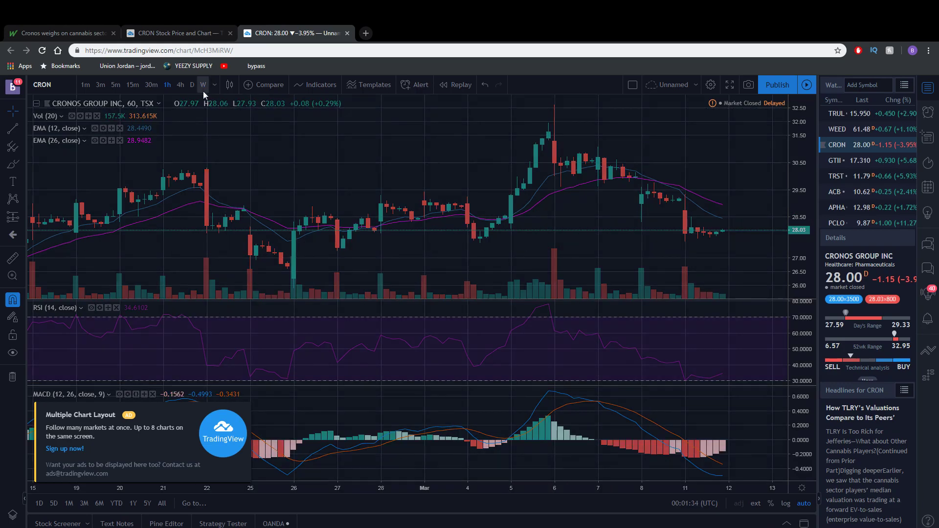
# - Switch the CRON chart to W (weekly) candles, spanning mid-2018 to March 2019
pyautogui.click(202, 85)
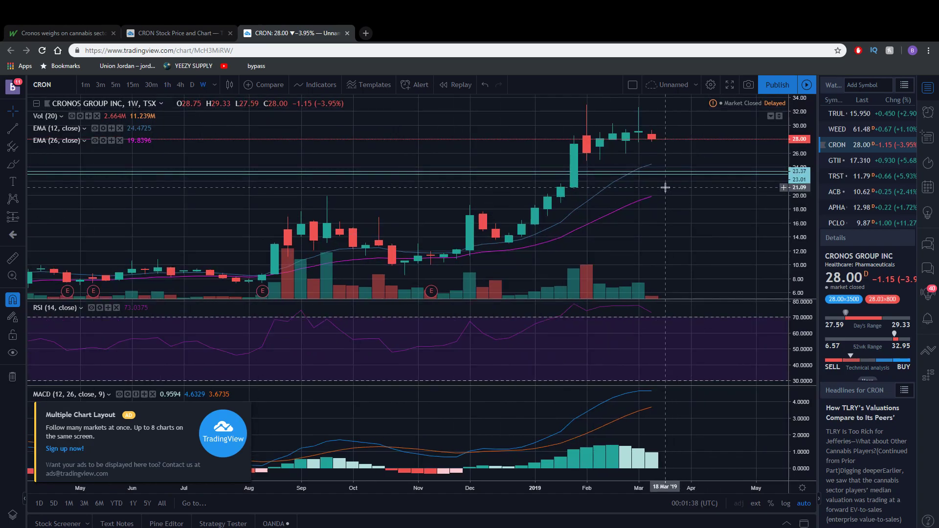
pyautogui.moveTo(665, 186)
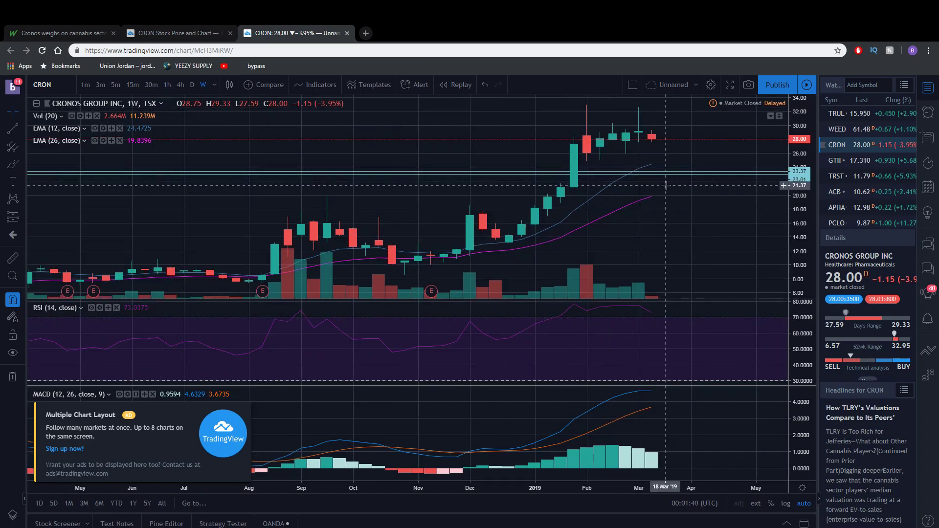
pyautogui.moveTo(657, 149)
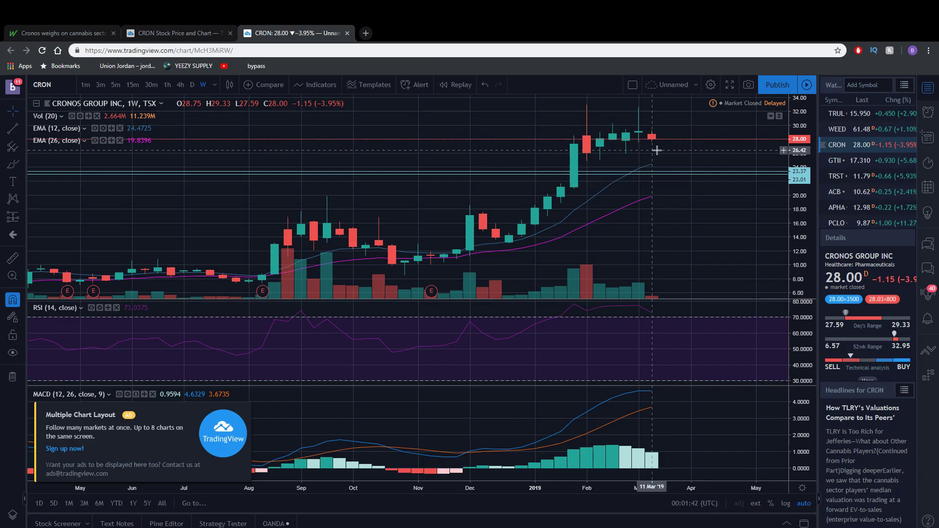
pyautogui.moveTo(657, 143)
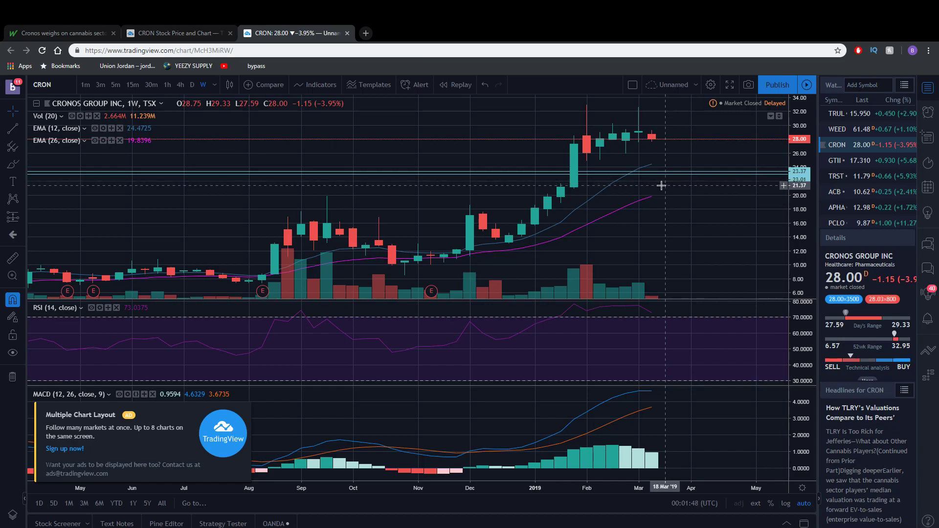
pyautogui.moveTo(618, 188)
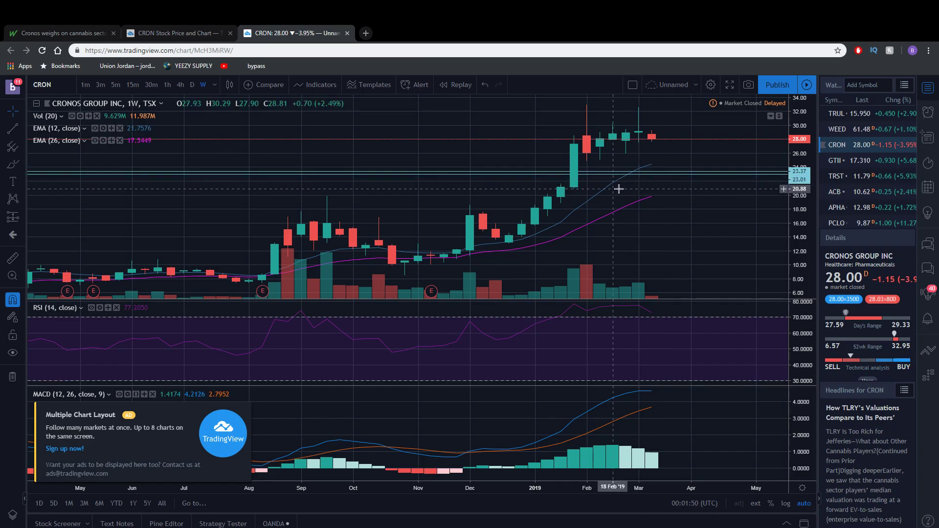